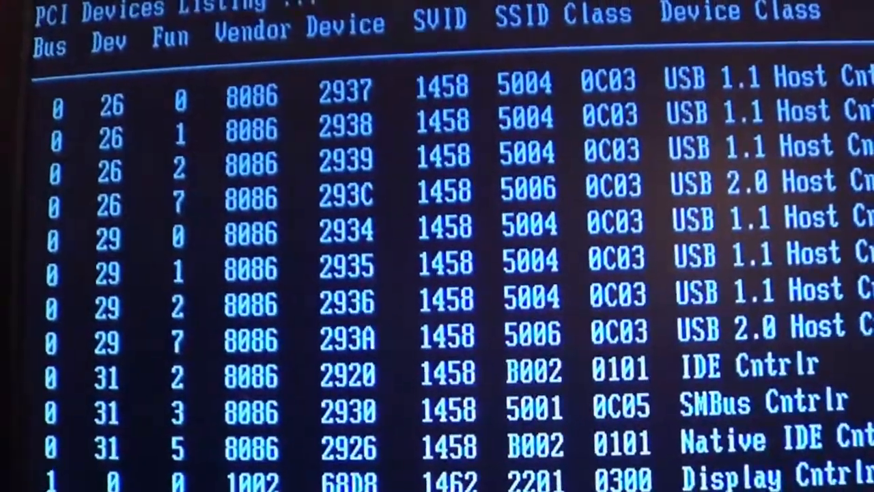
Choose the X-Fi Analog Output in Sound settings and test the front right speaker
scroll(down, 3)
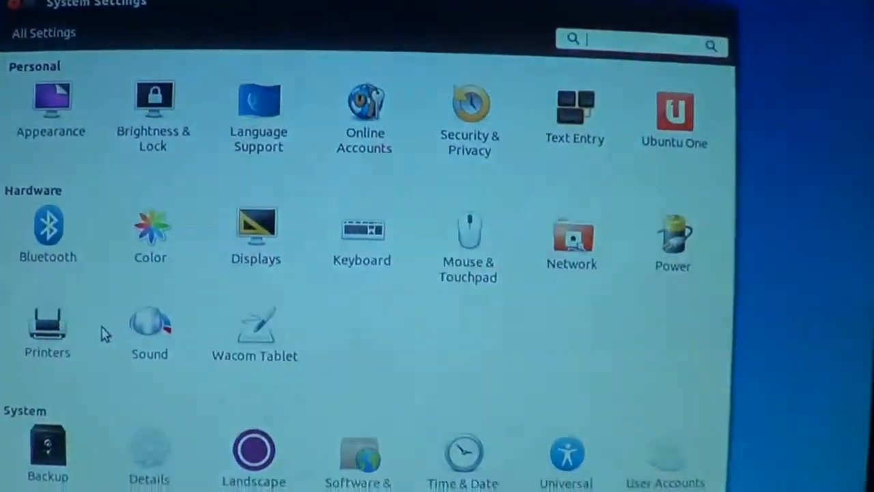
click(149, 332)
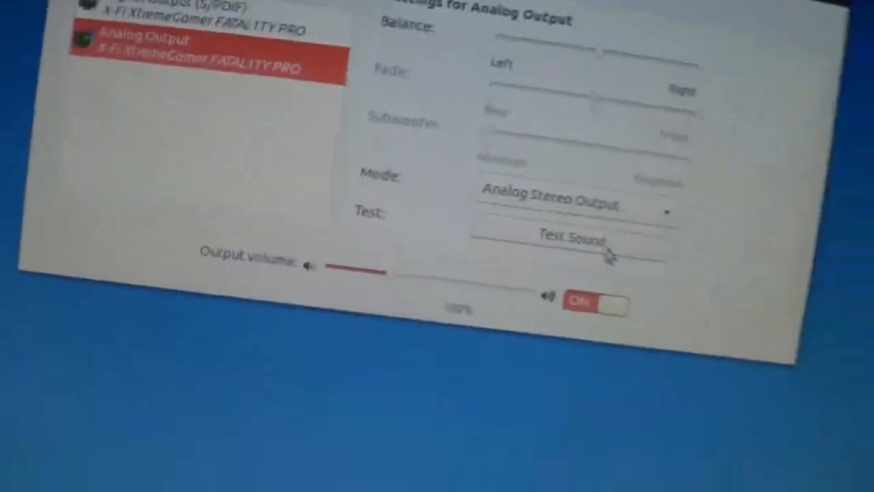
click(576, 240)
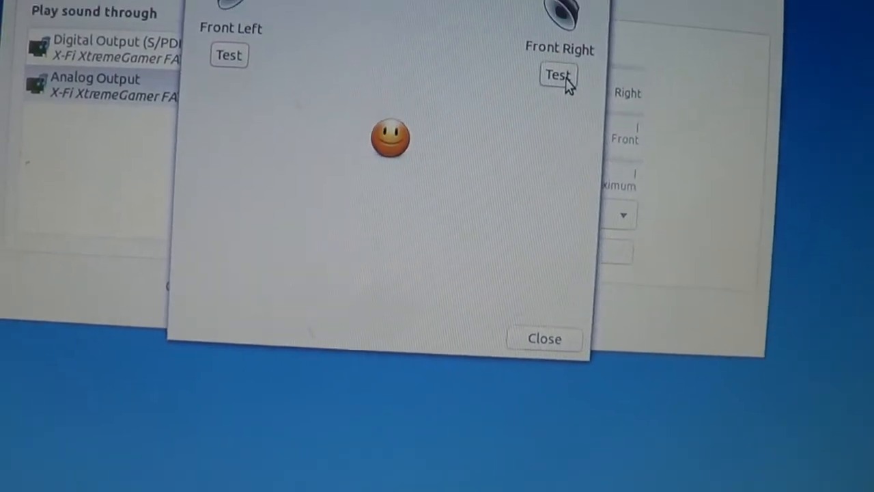
click(546, 339)
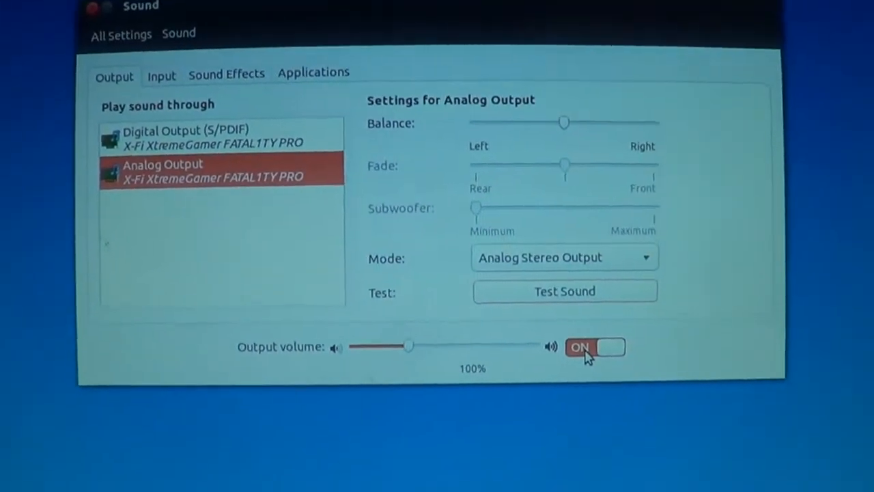
View Sound Effects, then test the front left speaker on Analog Output and finish the test
click(226, 73)
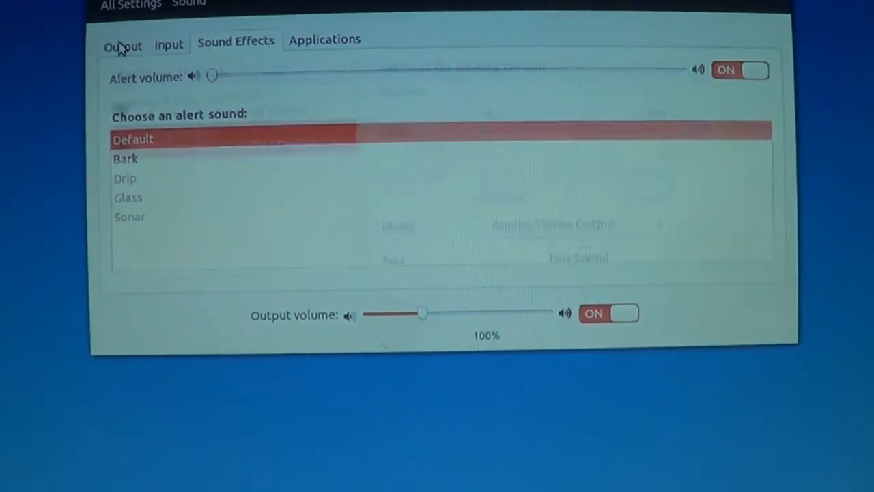
click(122, 45)
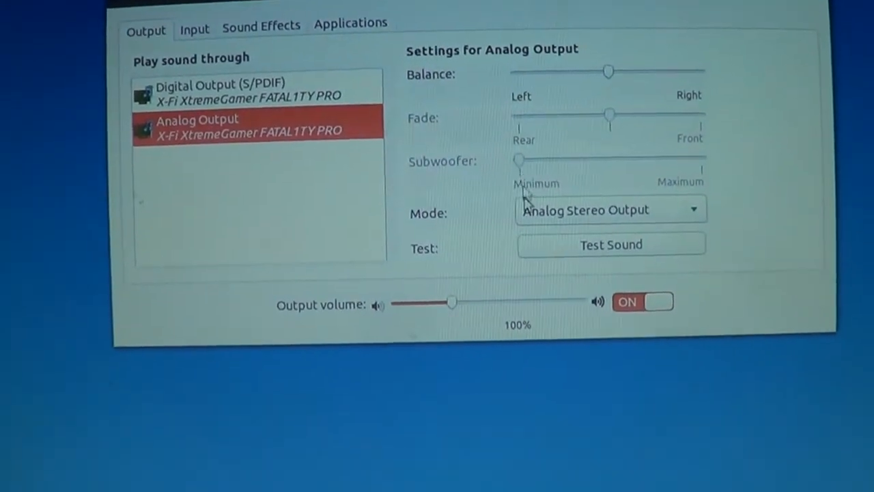
click(611, 243)
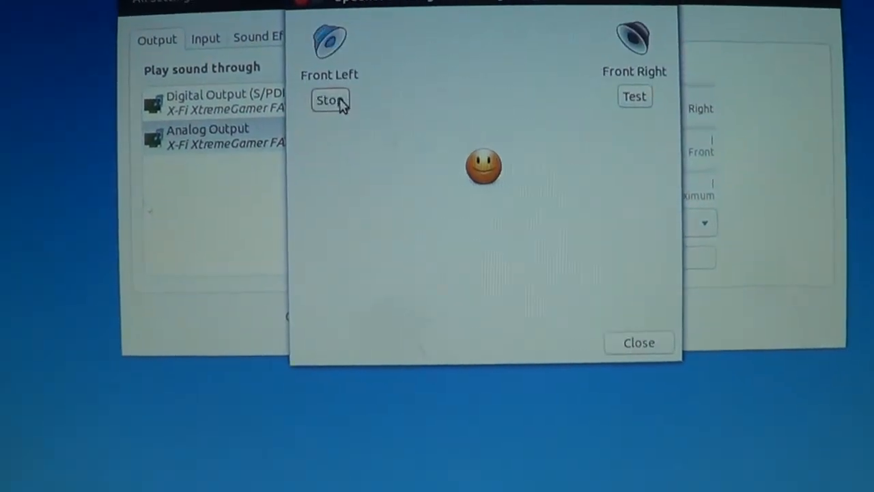
click(330, 100)
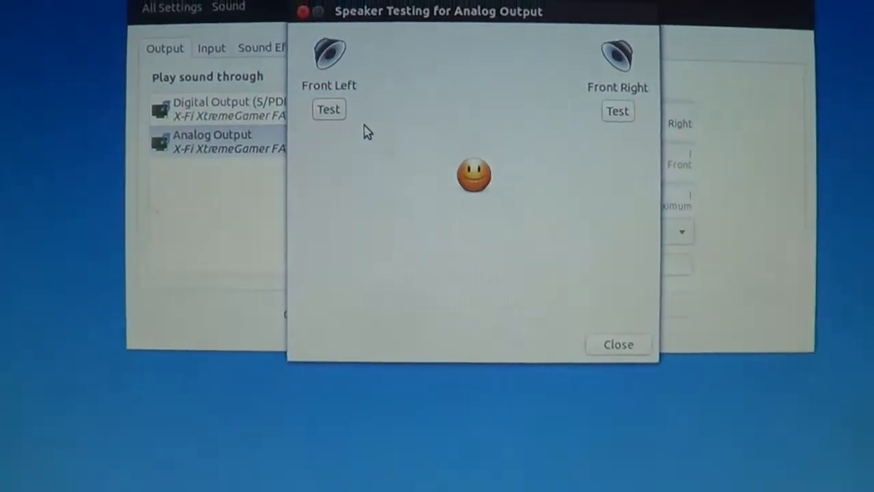
click(617, 344)
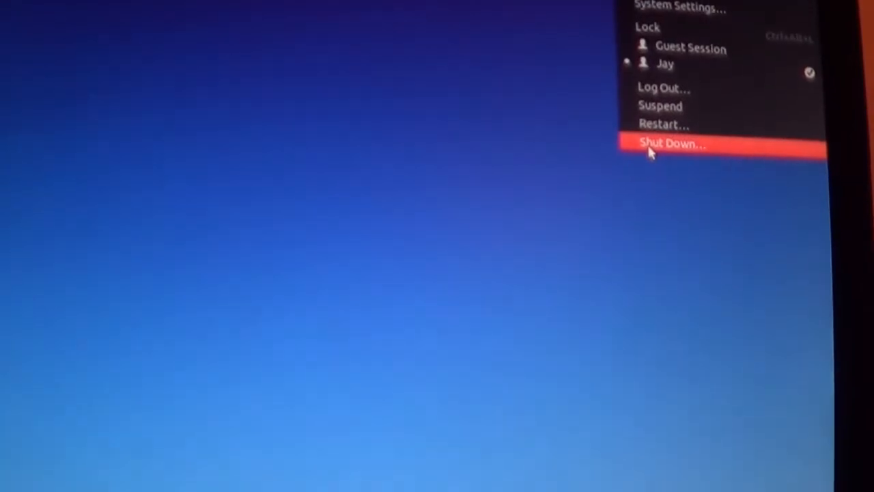
Shut down Ubuntu from the system menu
click(672, 143)
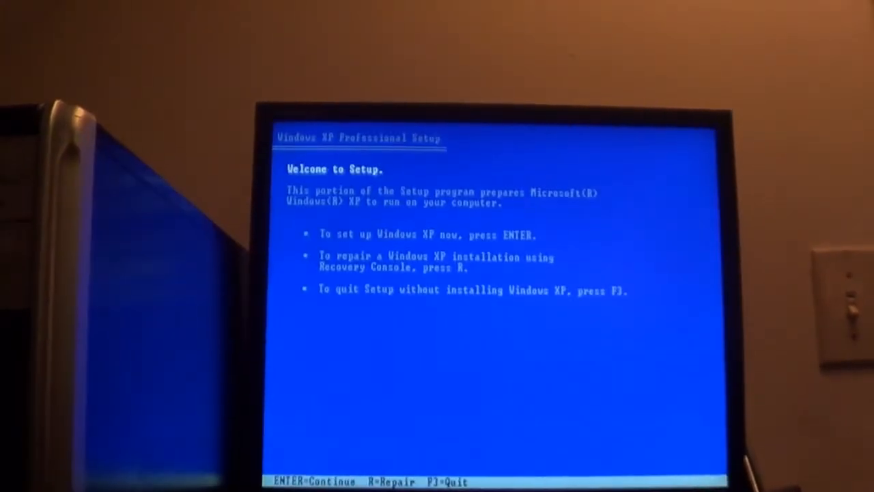
Continue past the Setup welcome screen and accept the Windows XP license with F8
key(enter)
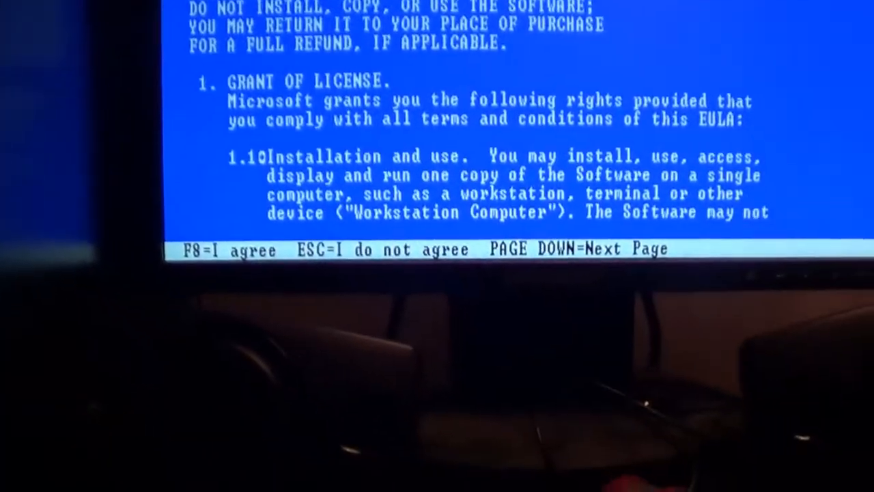
key(f8)
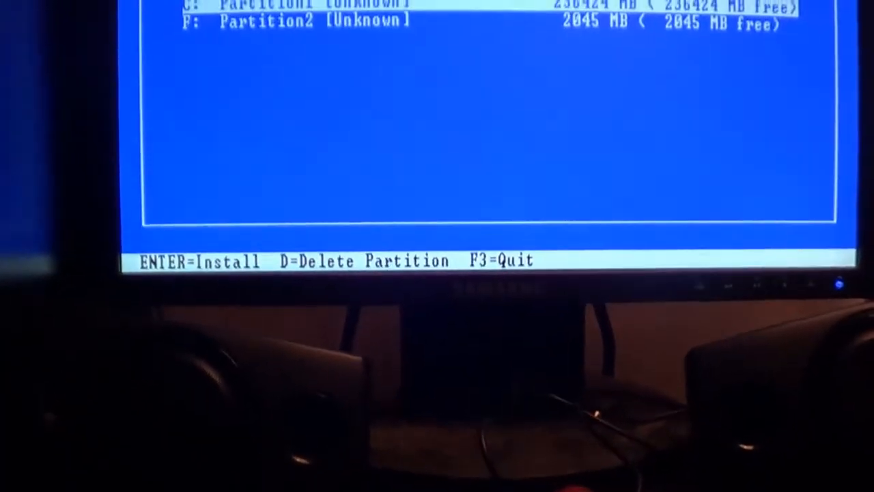
Delete the old C: and F: partitions, leaving 238465 MB unpartitioned
key(d)
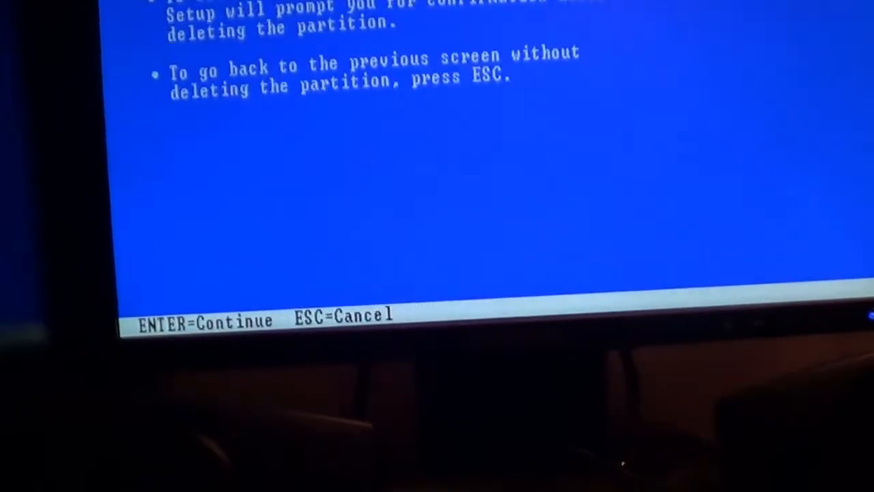
key(enter)
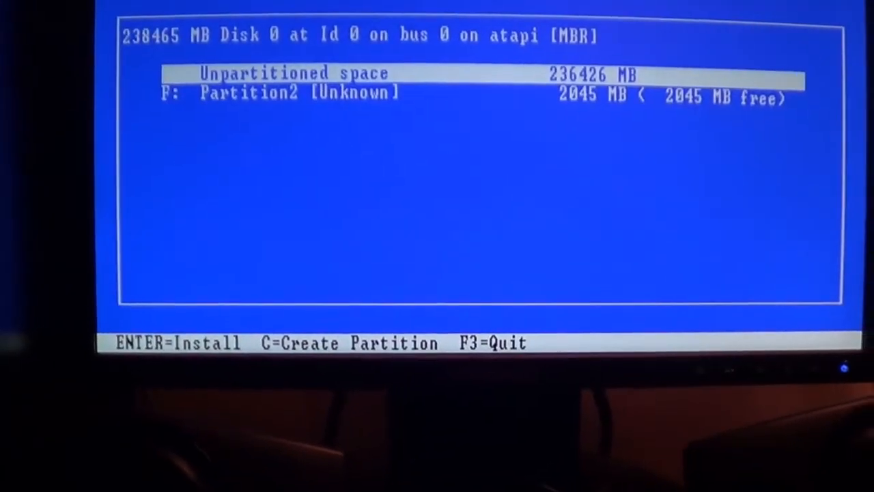
key(down)
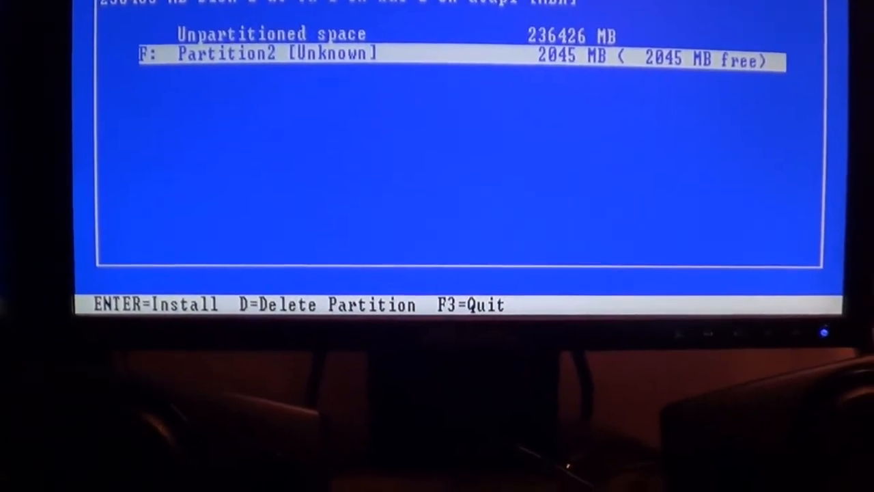
key(d)
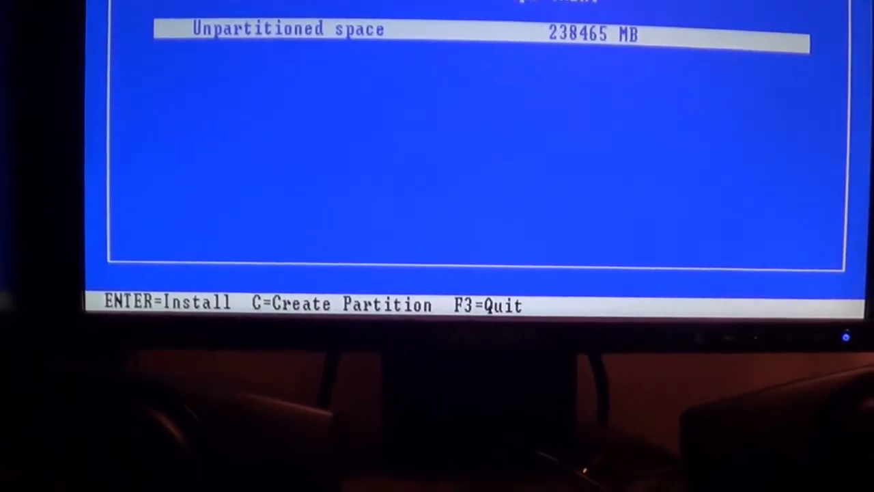
key(enter)
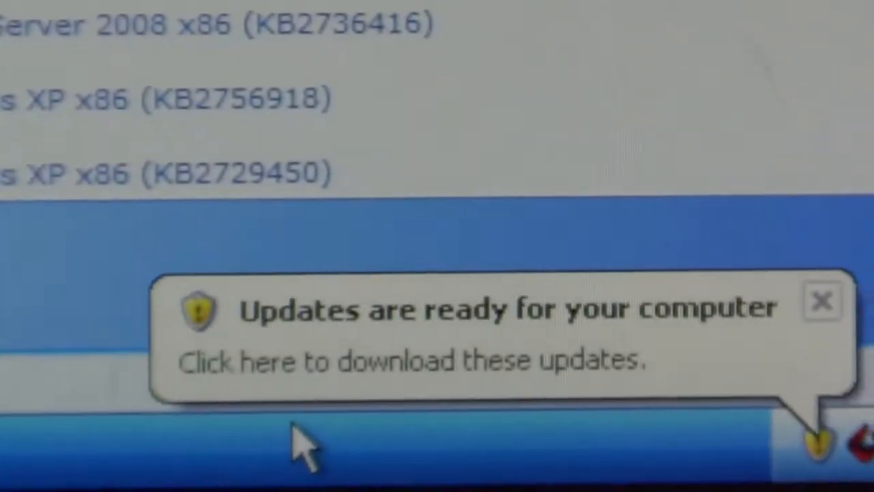
Open SoundFont Bank Manager on SB X-Fi Synth B with 2GMGSMT Rev N++ and Piano 1
click(410, 362)
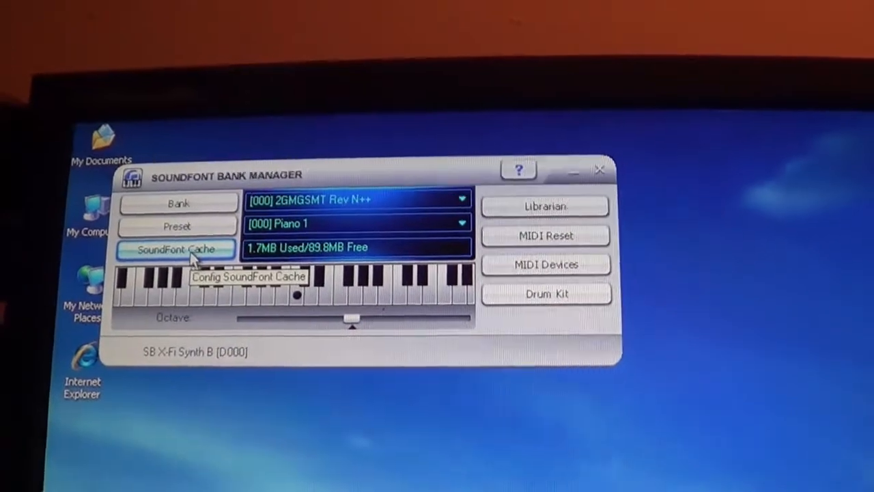
Load the SGM-V2.01 SoundFont into banks 000–011 and close the bank manager
click(177, 248)
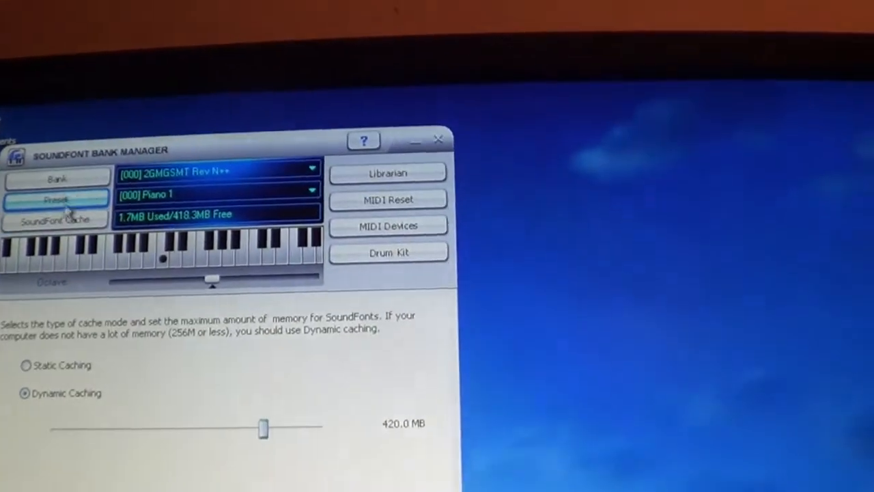
click(56, 178)
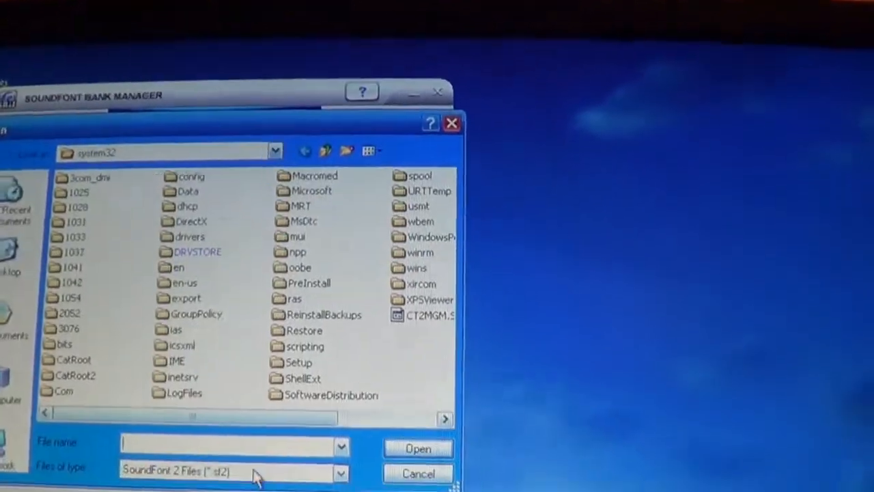
click(274, 151)
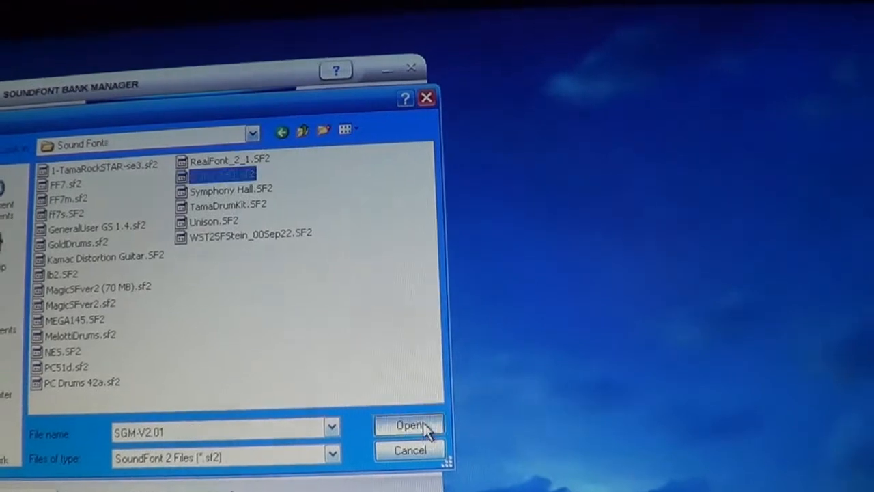
click(410, 425)
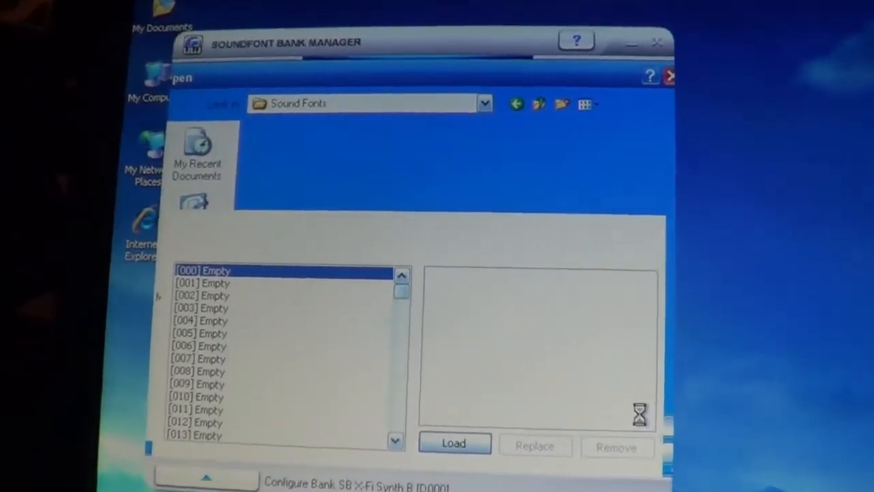
click(453, 442)
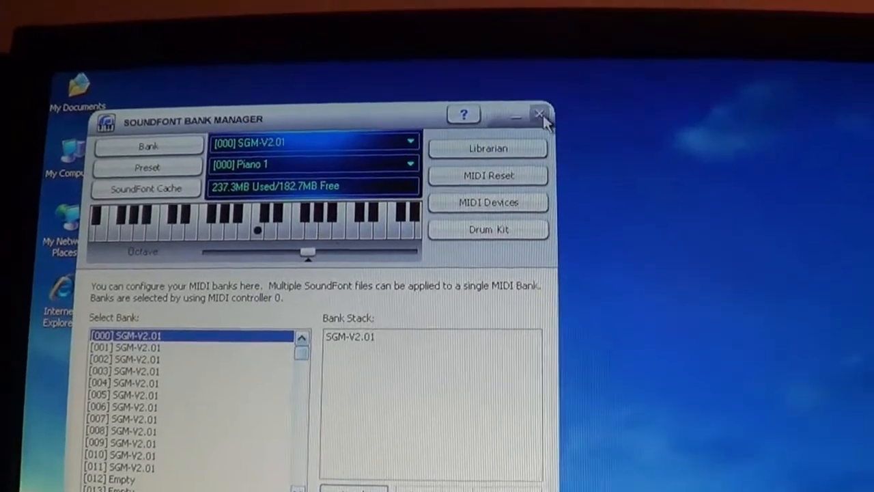
click(540, 113)
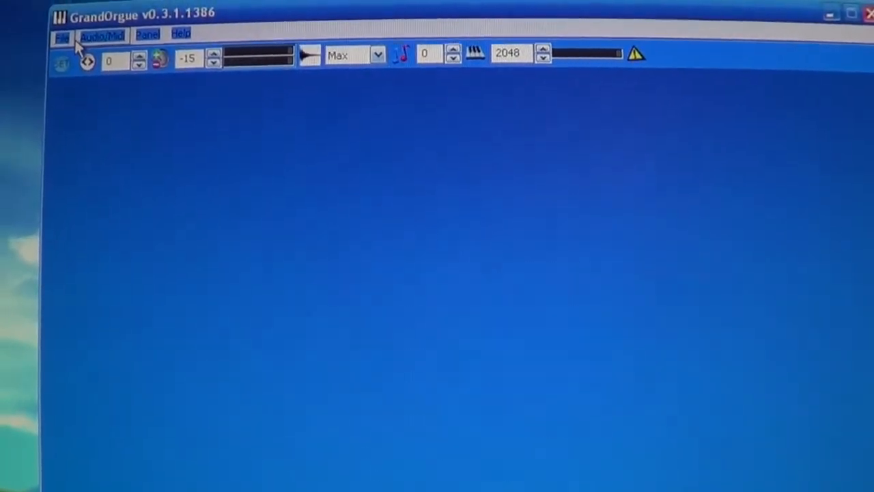
Dismiss the blank dialog over GrandOrgue's empty organ window
click(61, 33)
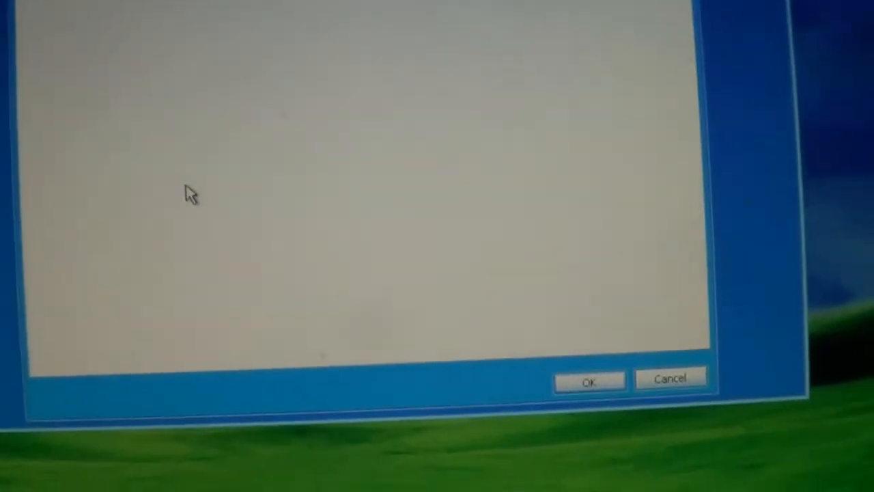
click(588, 382)
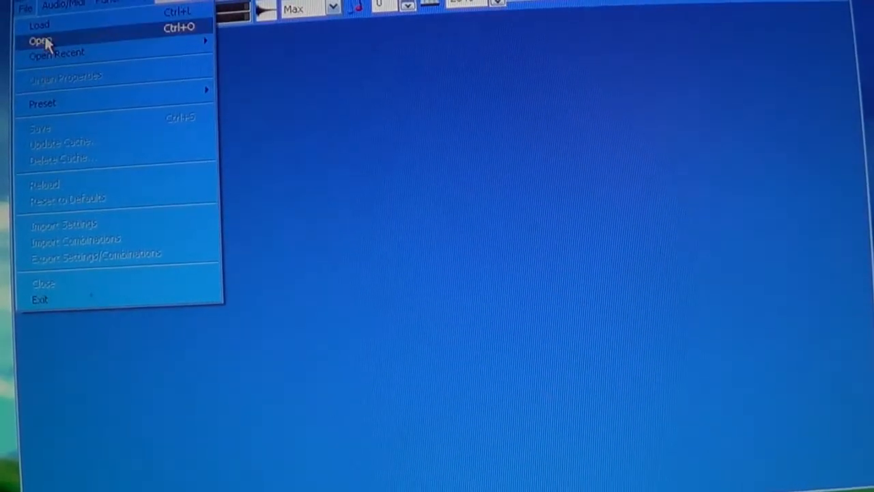
Open burea_church.organ from C:\Grand Orgue Sound Sets\Burea_Church in GrandOrgue
click(39, 41)
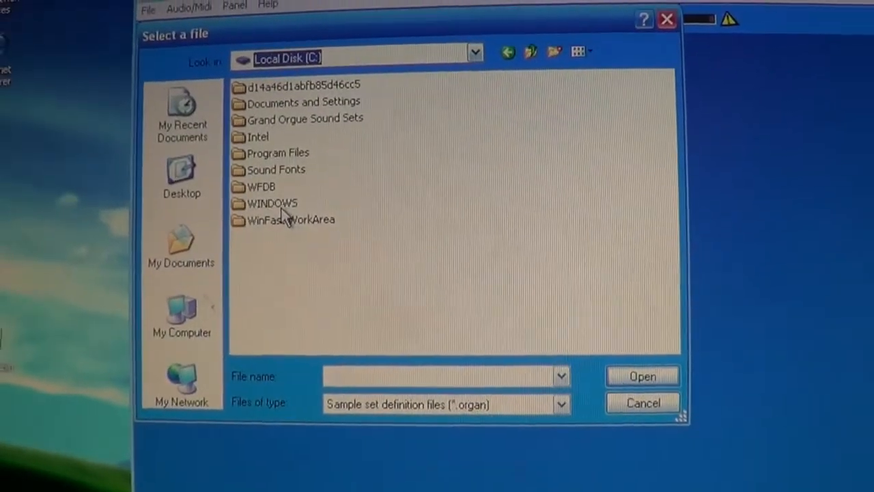
double_click(306, 118)
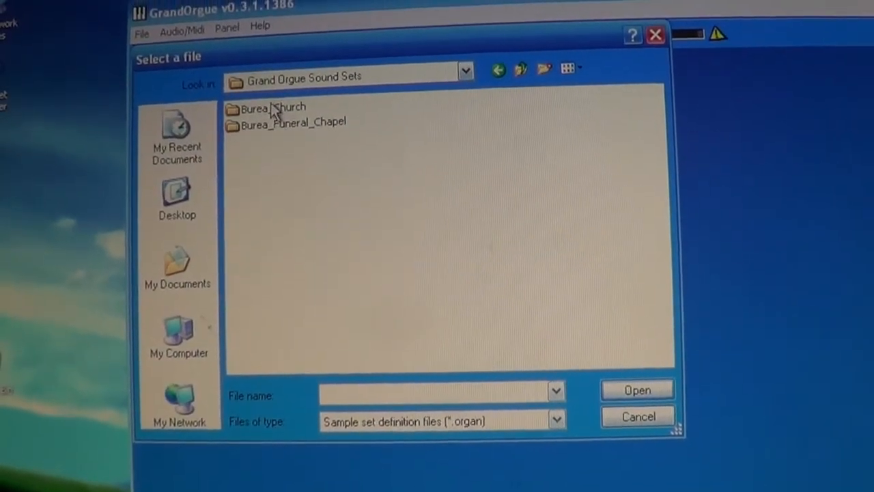
double_click(272, 108)
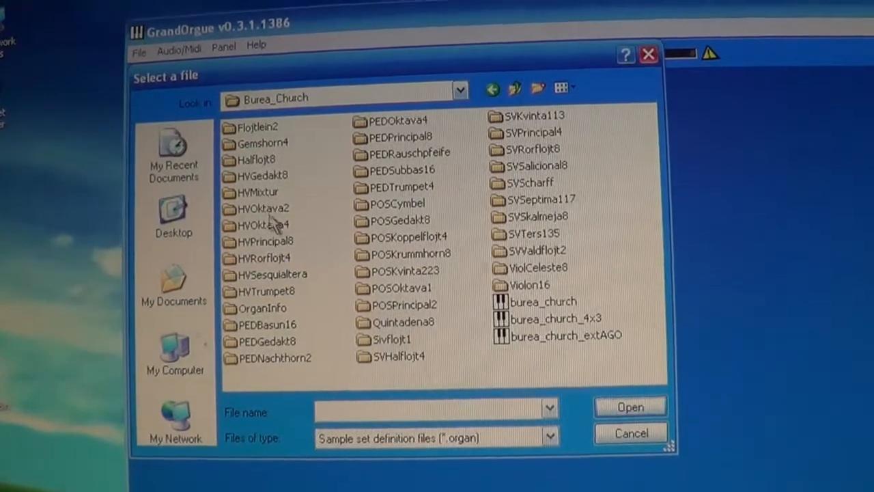
click(541, 301)
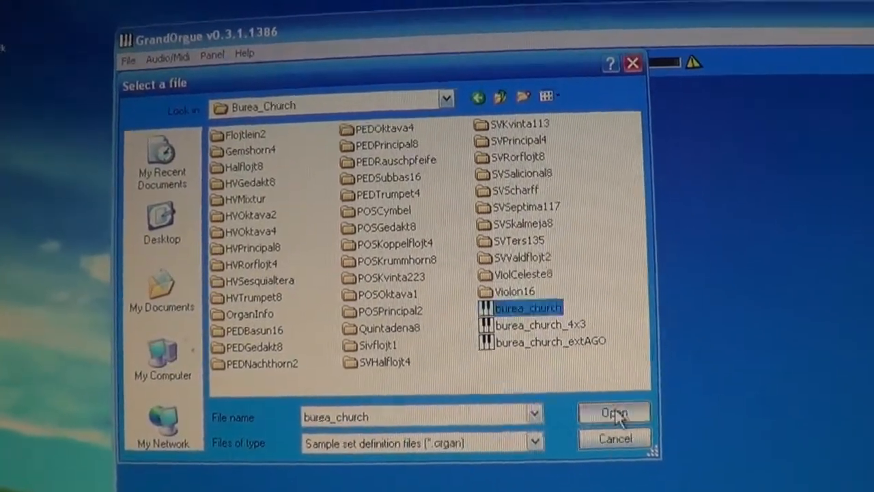
click(613, 412)
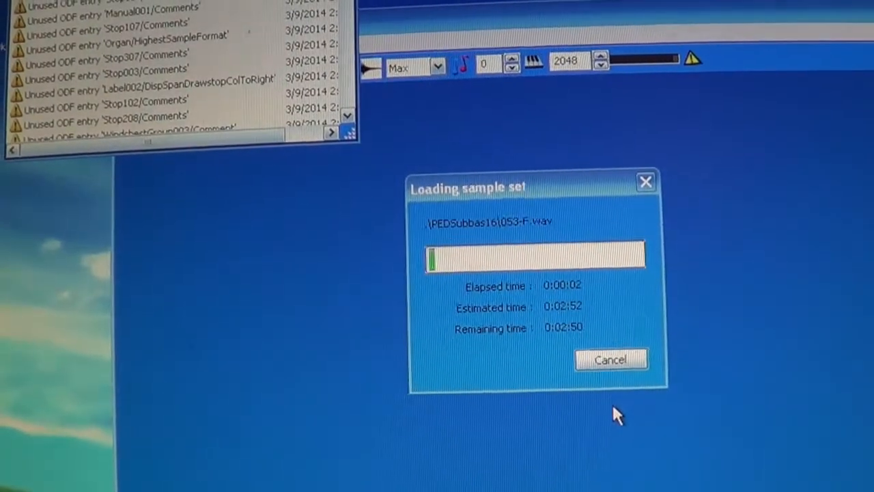